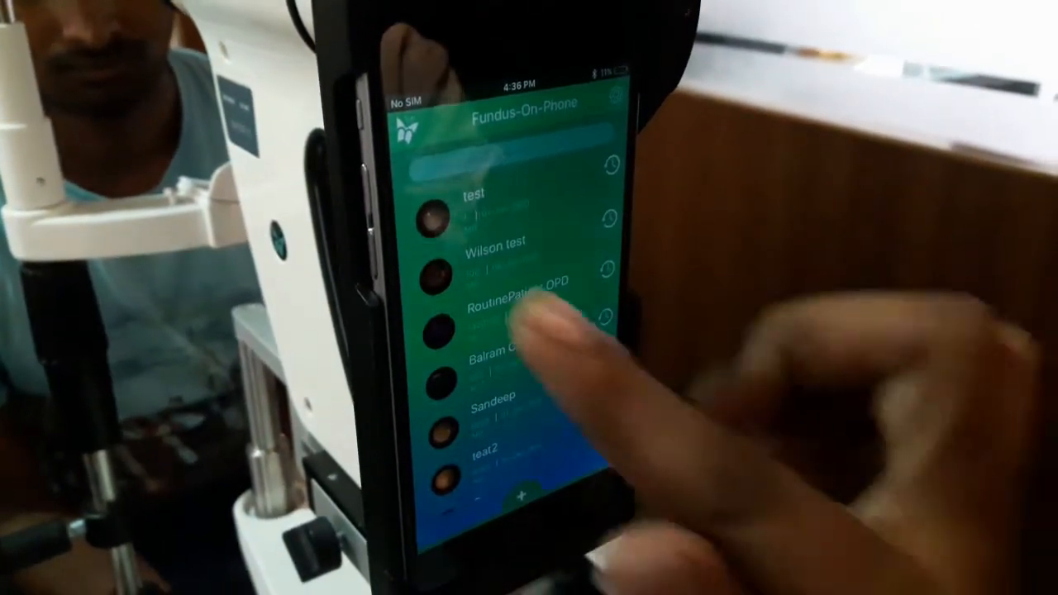
# Open a patient entry to reach the live fundus camera view.
pyautogui.click(508, 302)
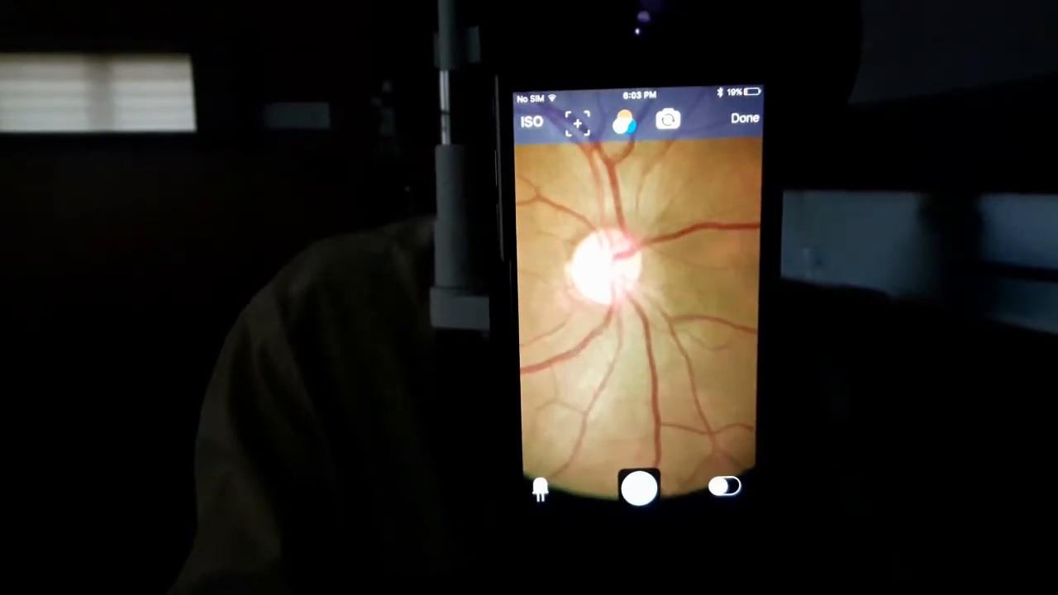
pyautogui.click(639, 490)
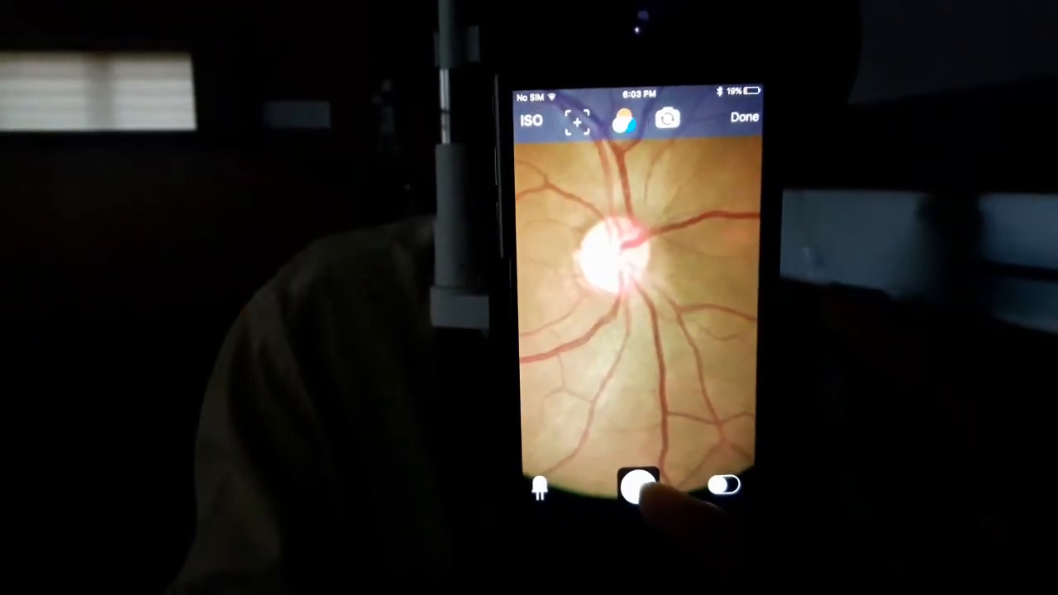
pyautogui.click(641, 488)
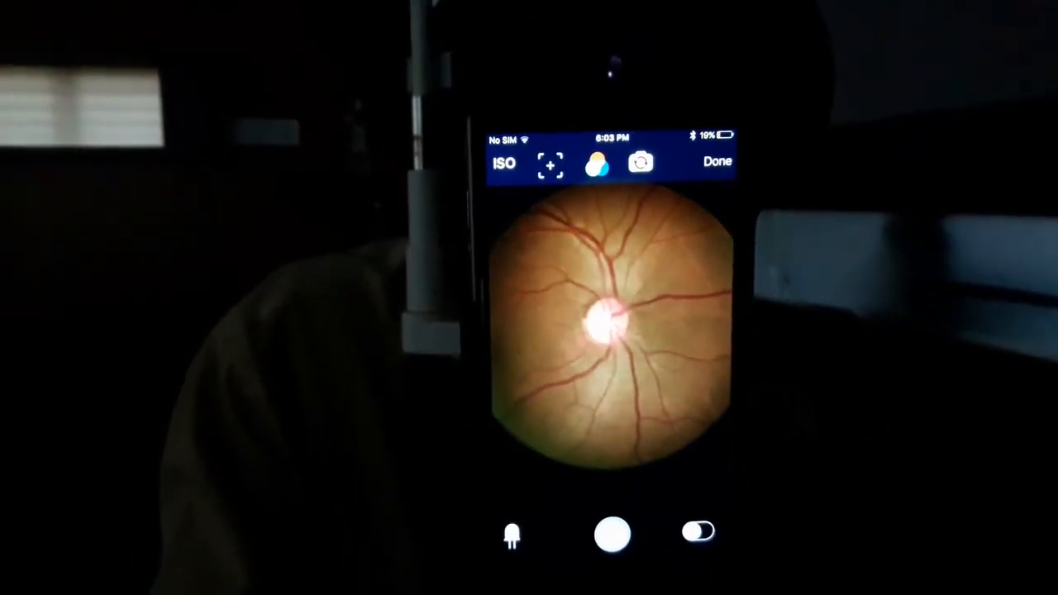
# Capture a fundus photo of the optic disc, bringing up the Discard/Save prompt.
pyautogui.click(612, 533)
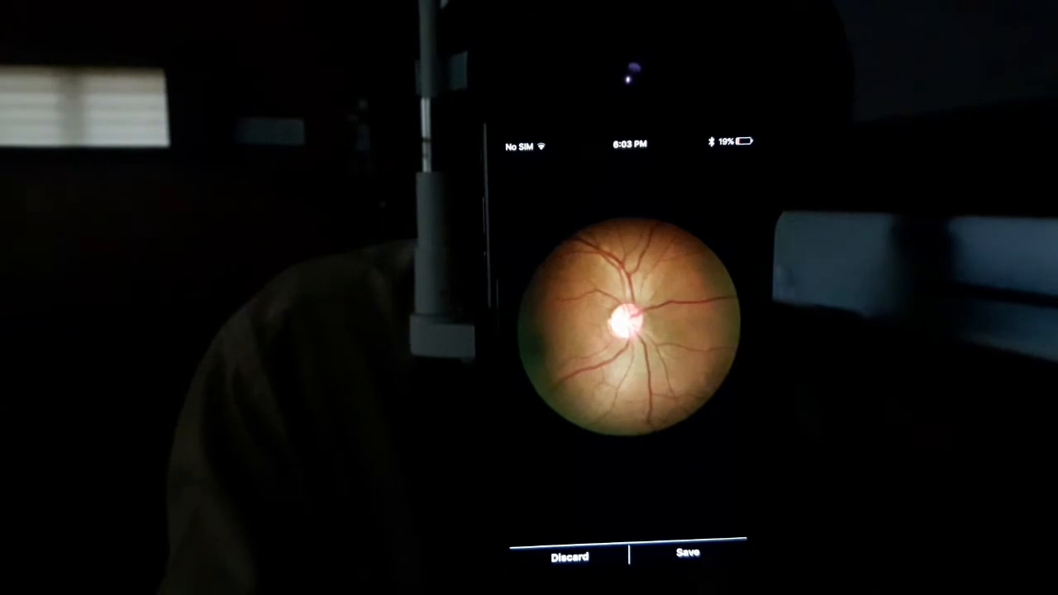